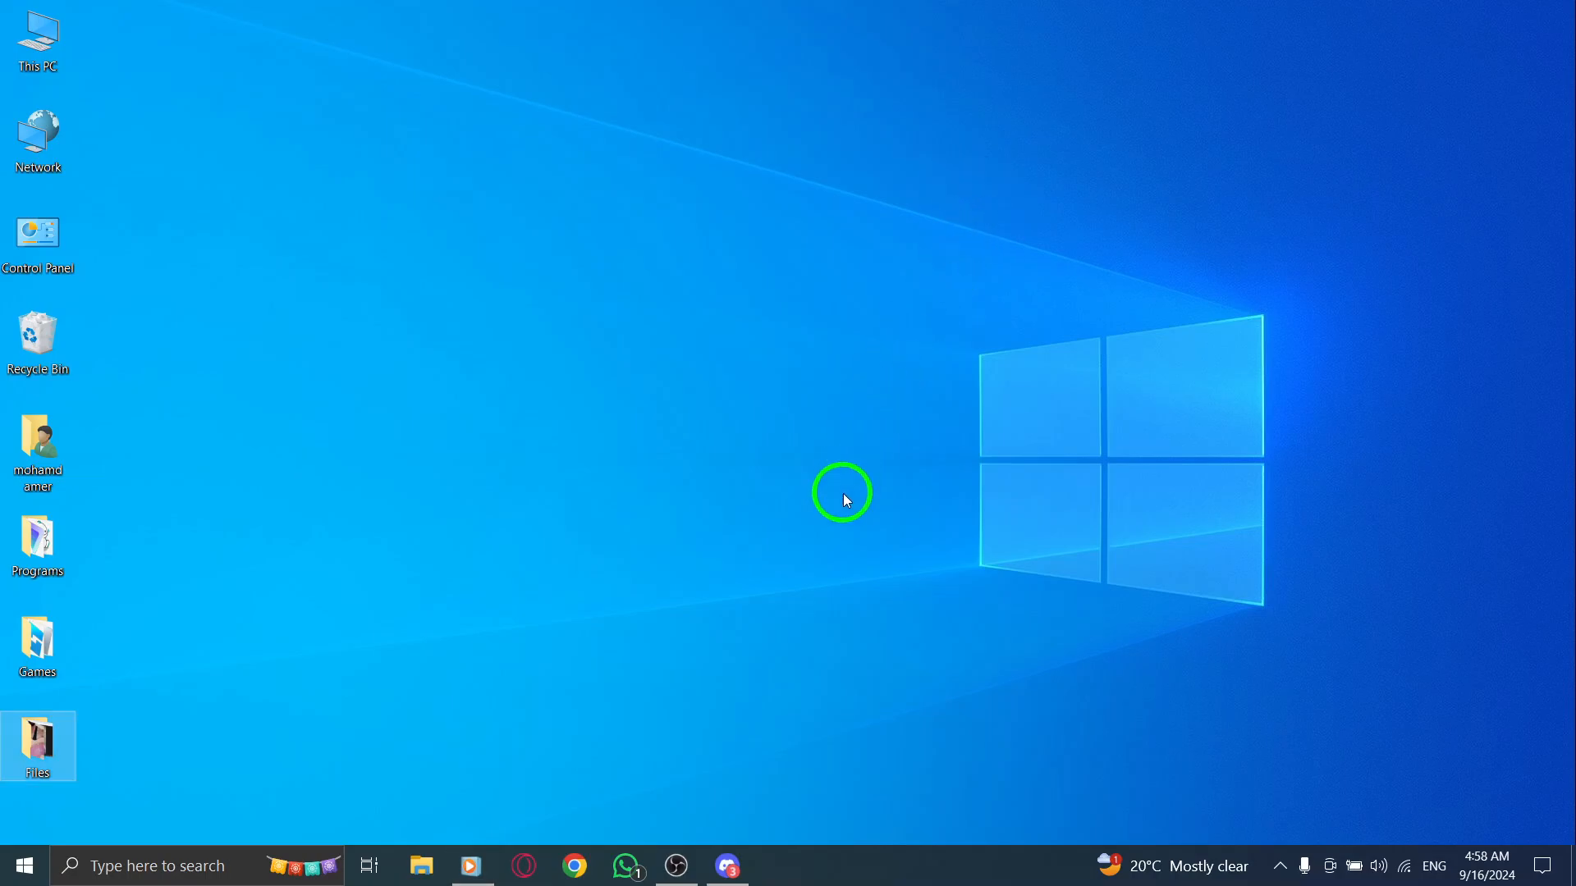
# Step: Launch Discord from the taskbar onto the Friends page with the direct messages list
pyautogui.click(726, 866)
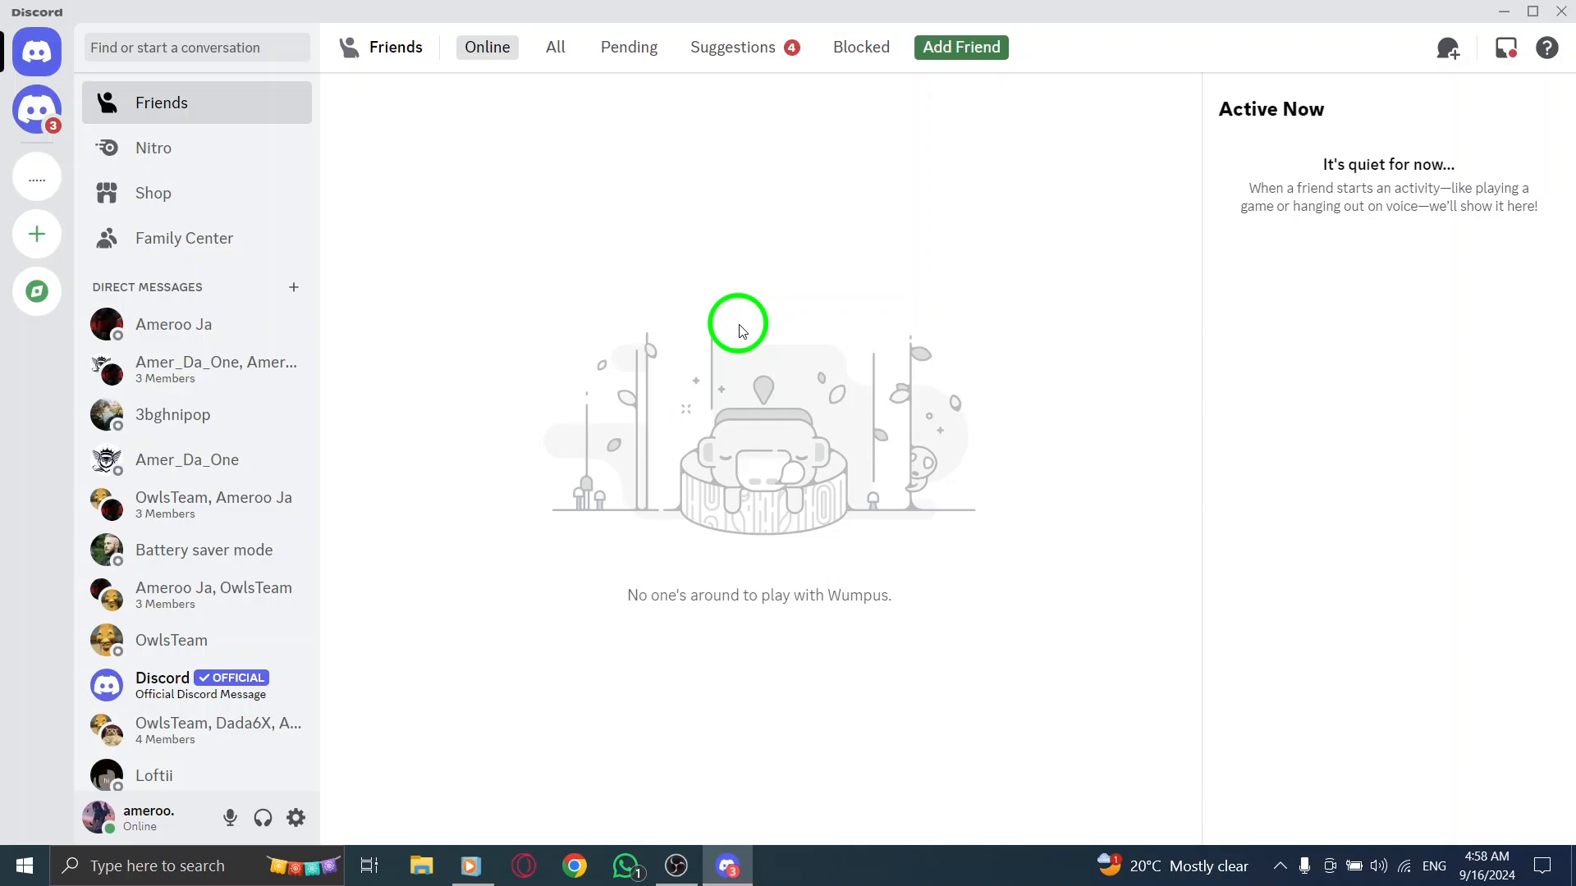
pyautogui.moveTo(624, 369)
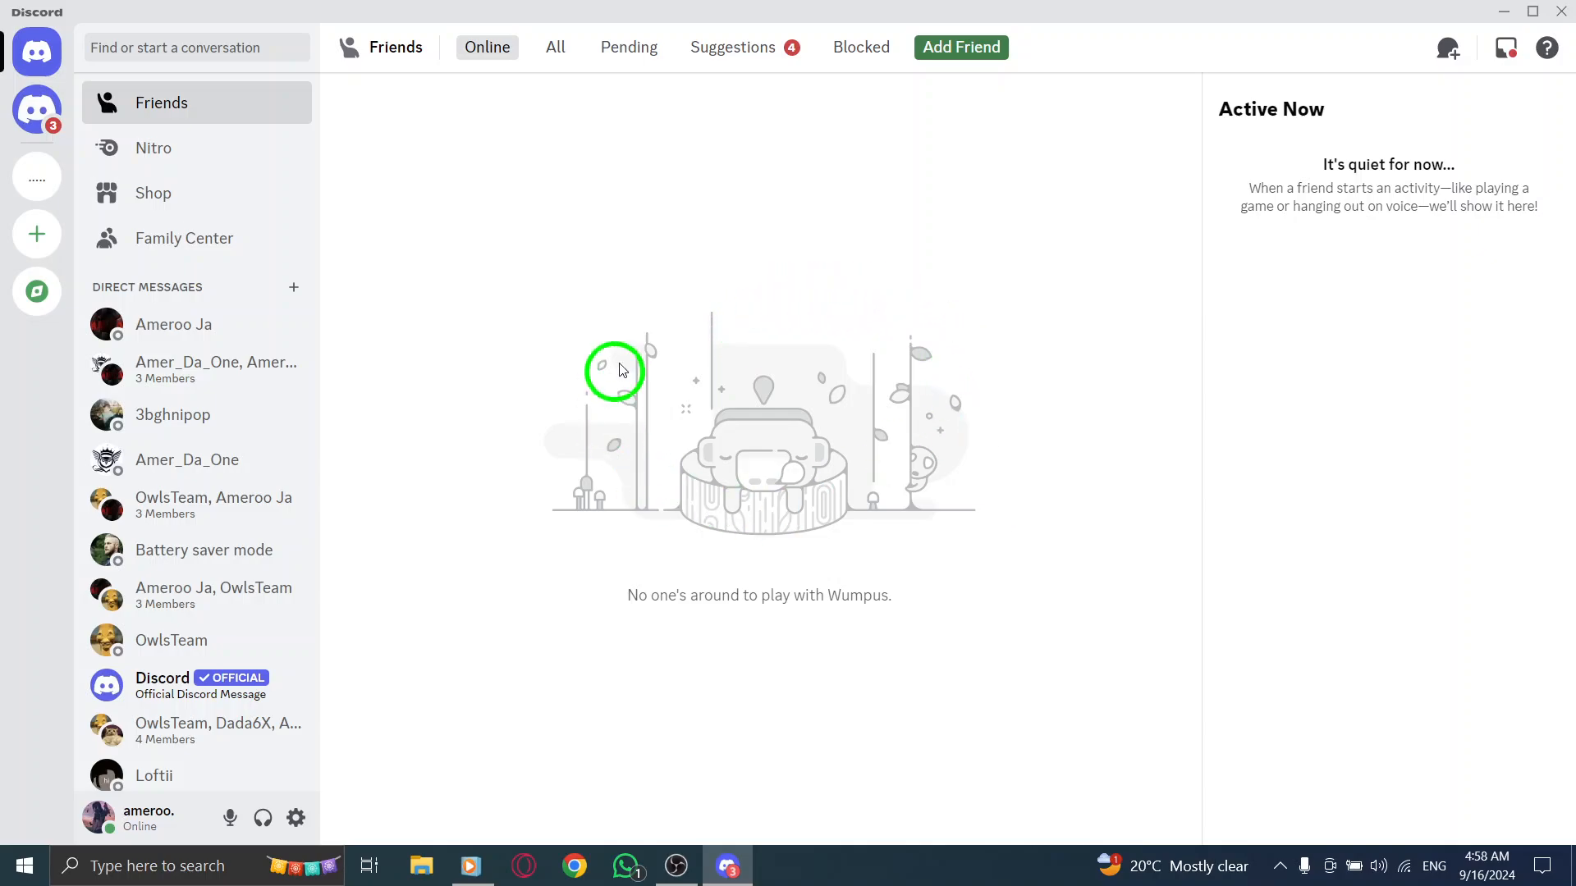
pyautogui.moveTo(789, 253)
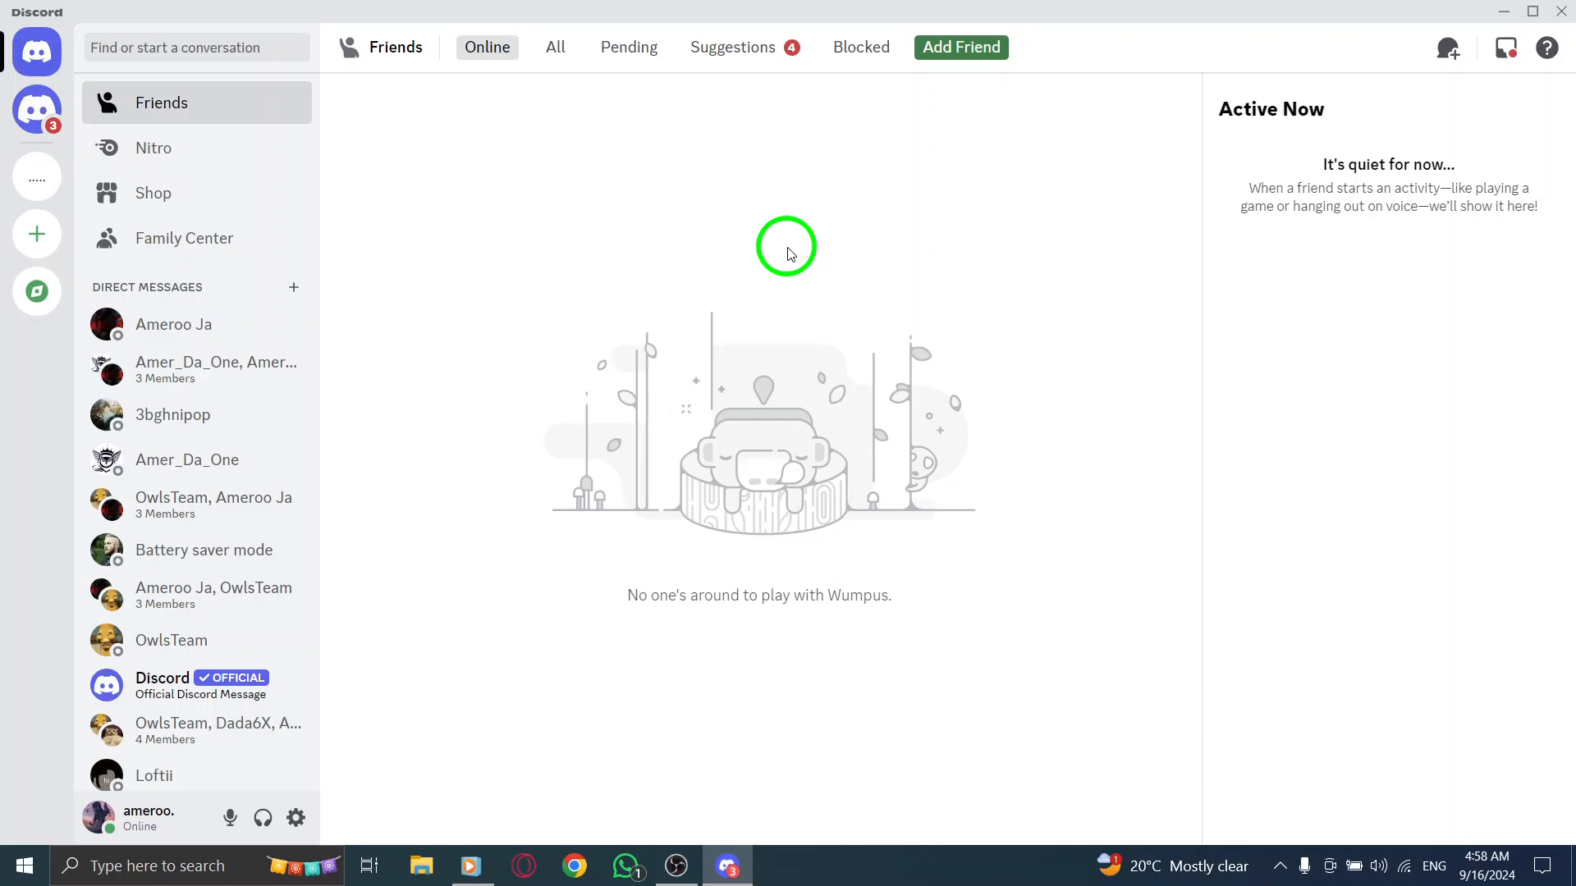
pyautogui.moveTo(351, 771)
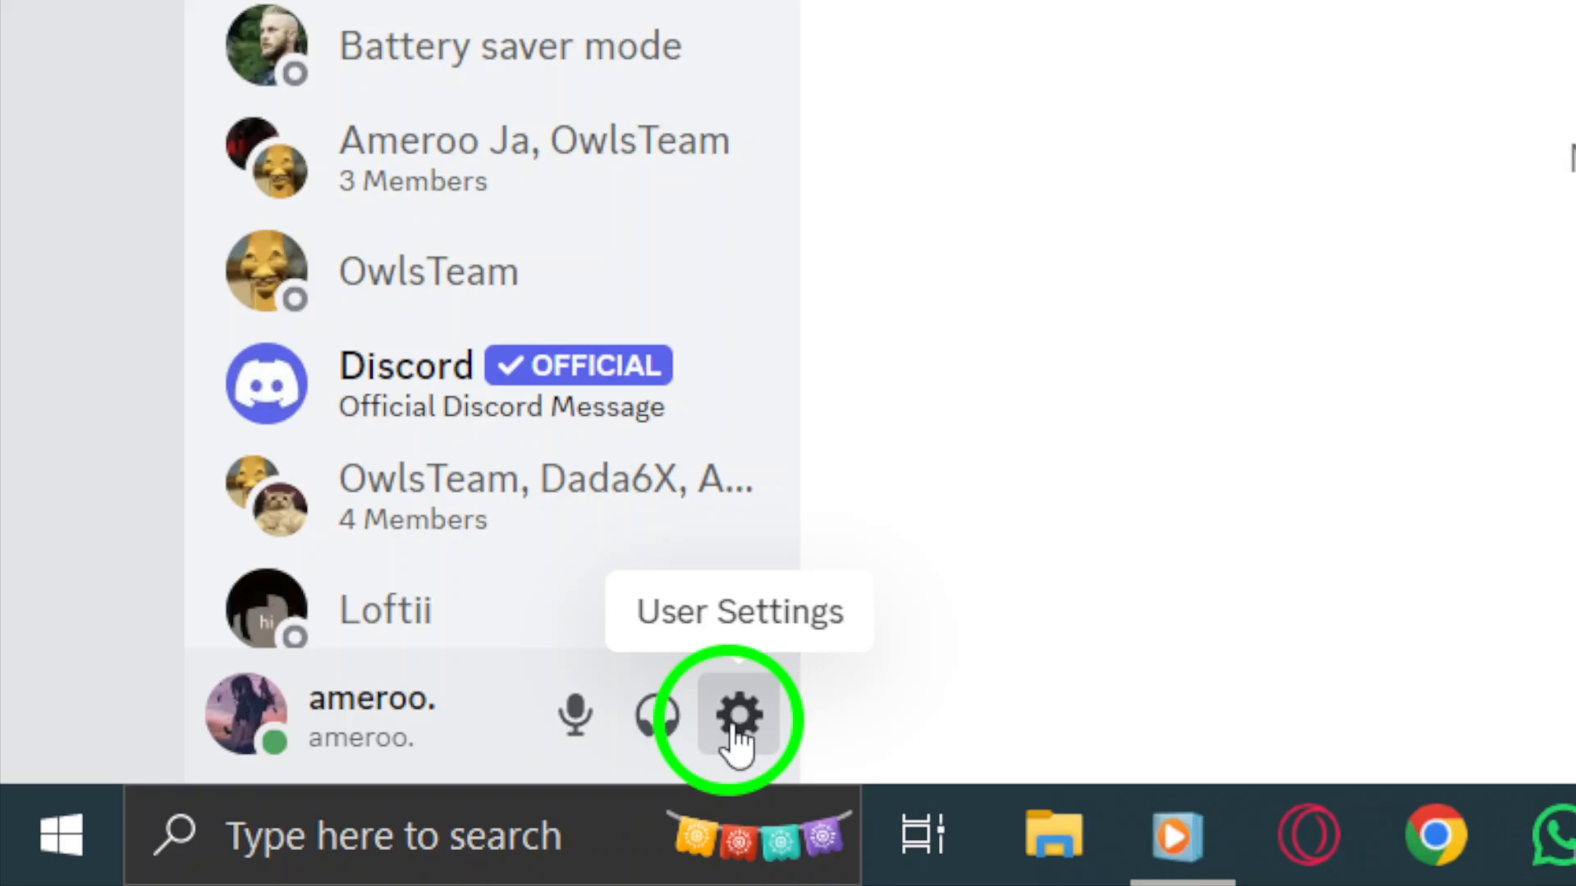
# Step: Go to the Accessibility page of User Settings via the gear icon
pyautogui.click(735, 719)
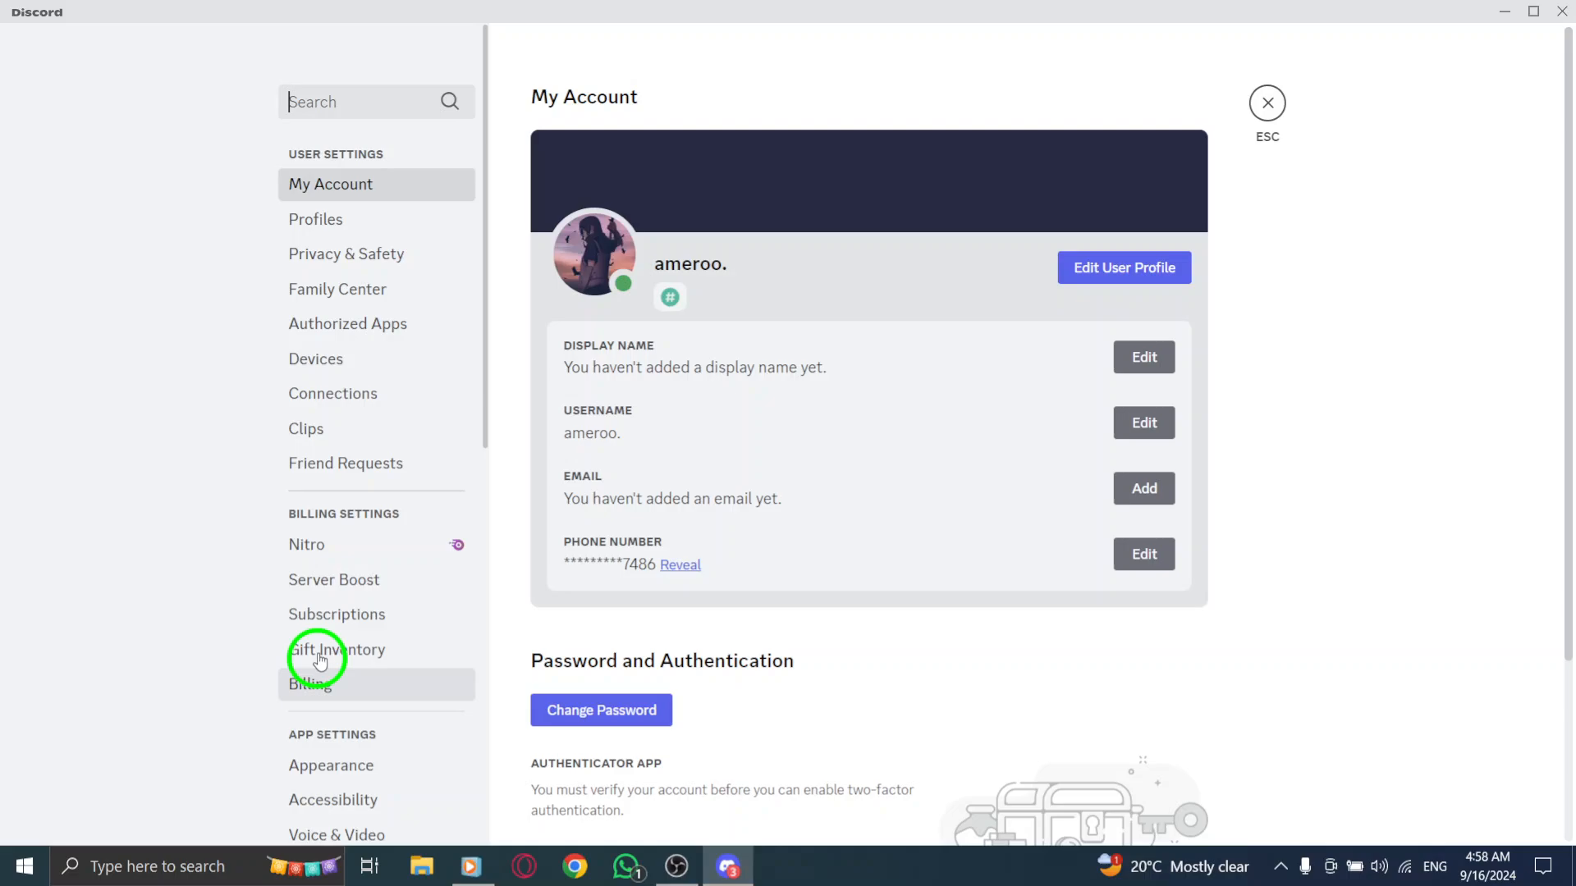
pyautogui.moveTo(406, 279)
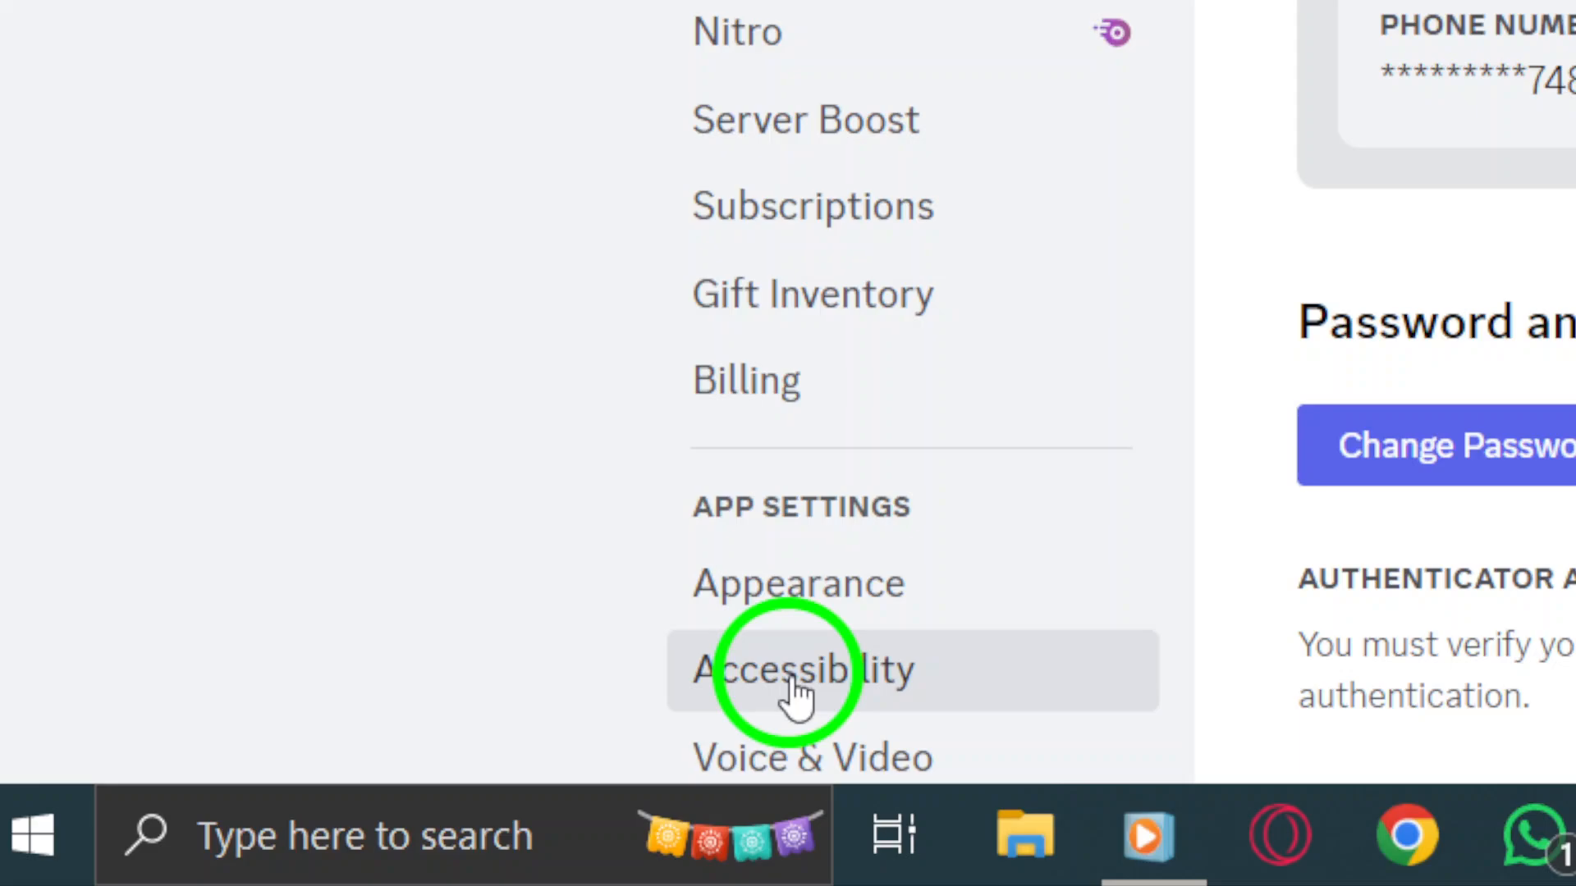
pyautogui.click(797, 677)
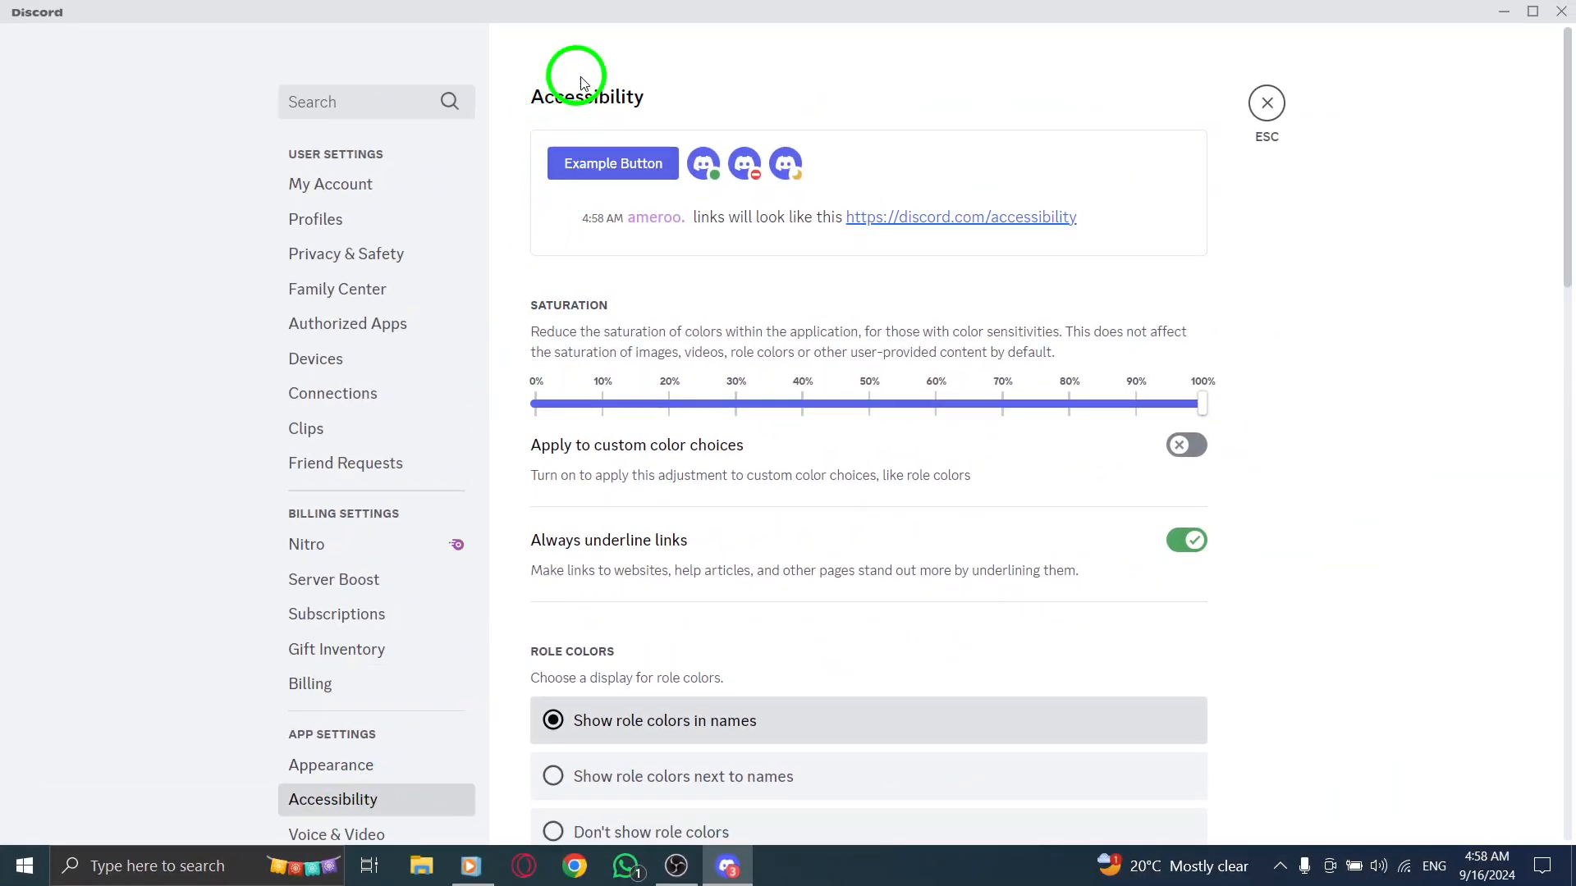
# Step: Leave 'Show role colors in names' selected under Role Colors, close settings and exit Discord to the desktop
pyautogui.scroll(-3)
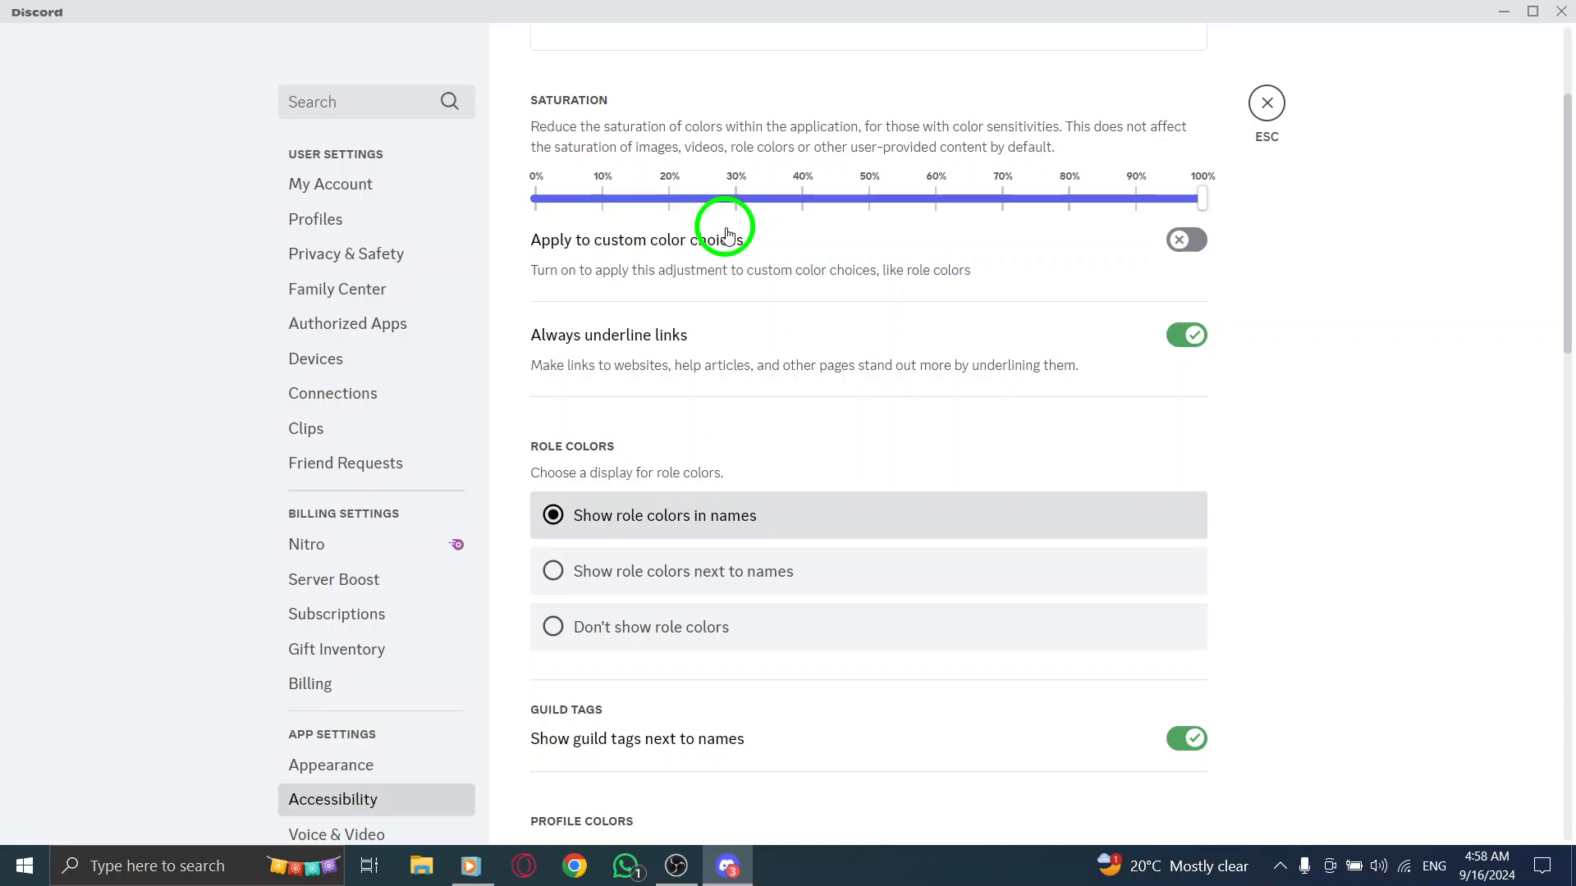
pyautogui.scroll(-3)
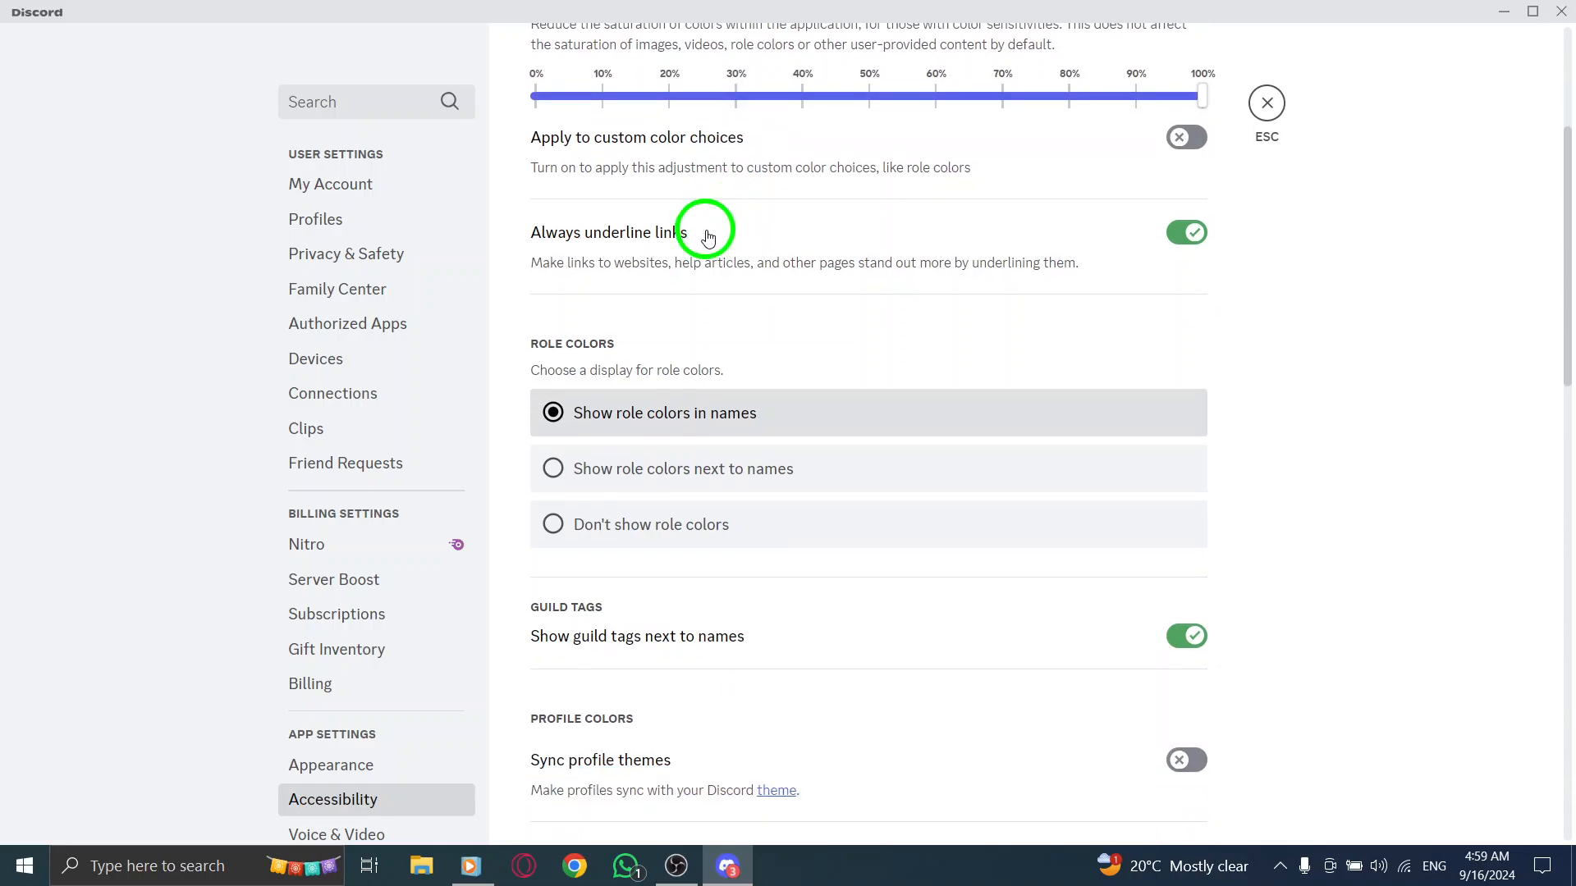
pyautogui.moveTo(693, 261)
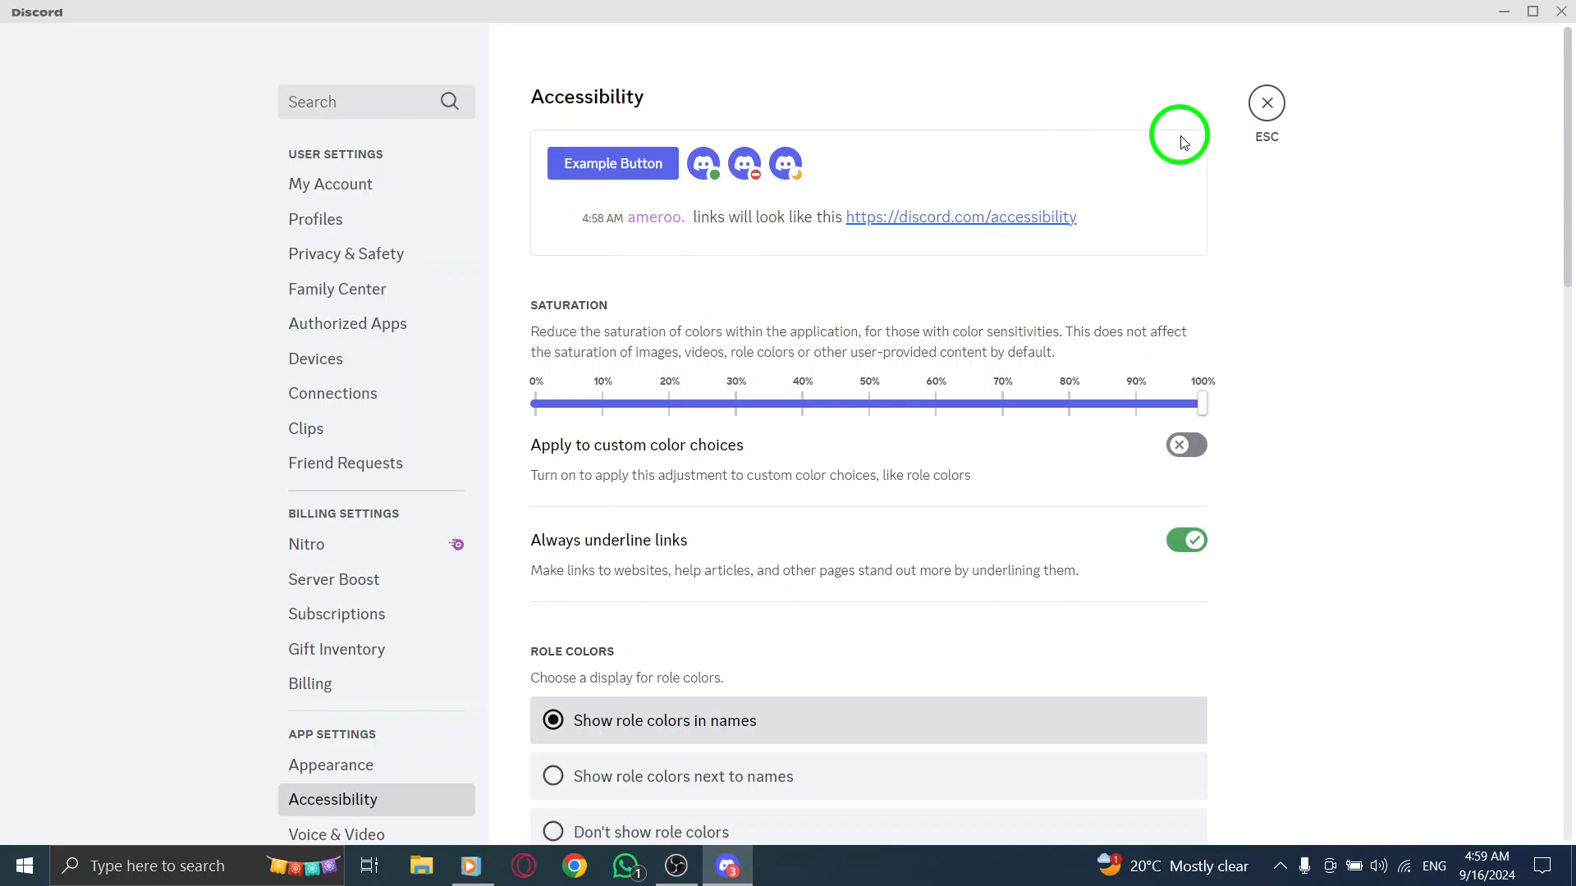
pyautogui.moveTo(1264, 107)
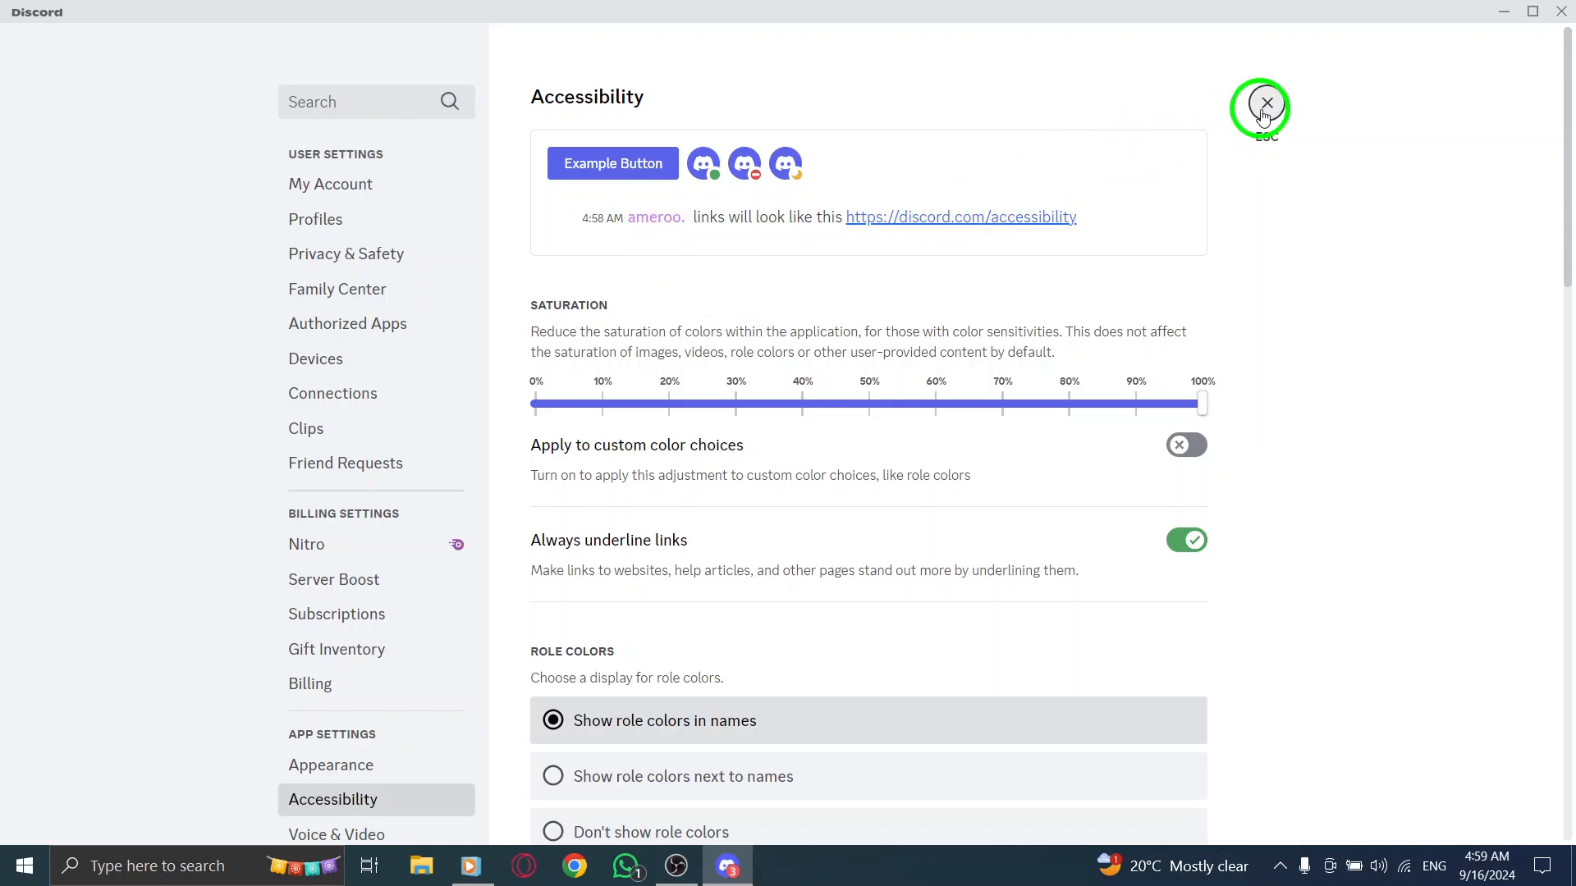
pyautogui.click(1267, 102)
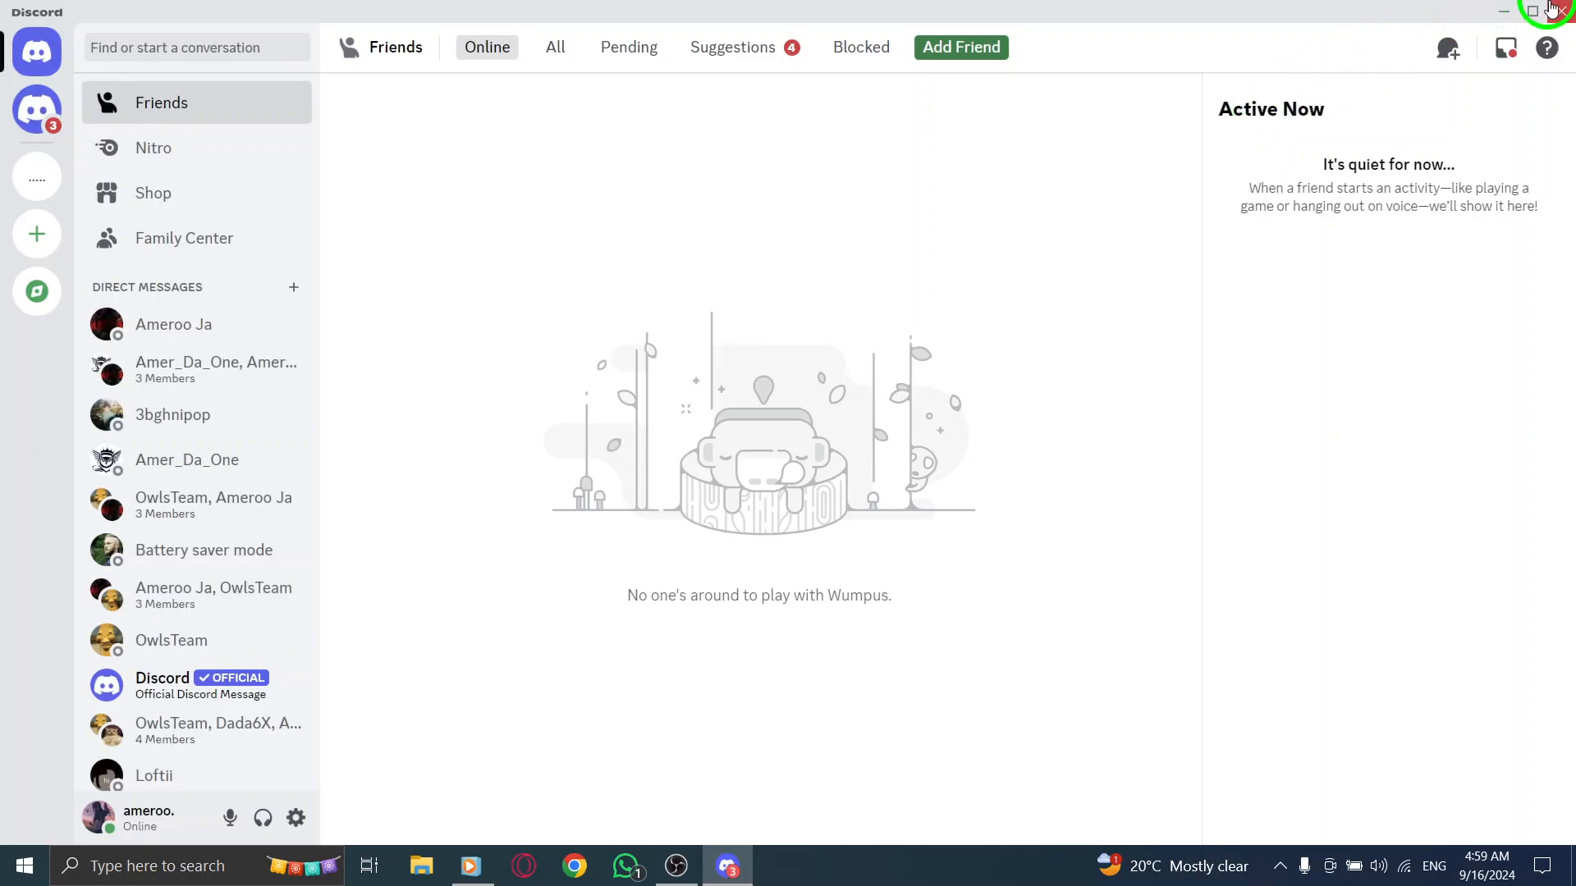
pyautogui.click(1503, 8)
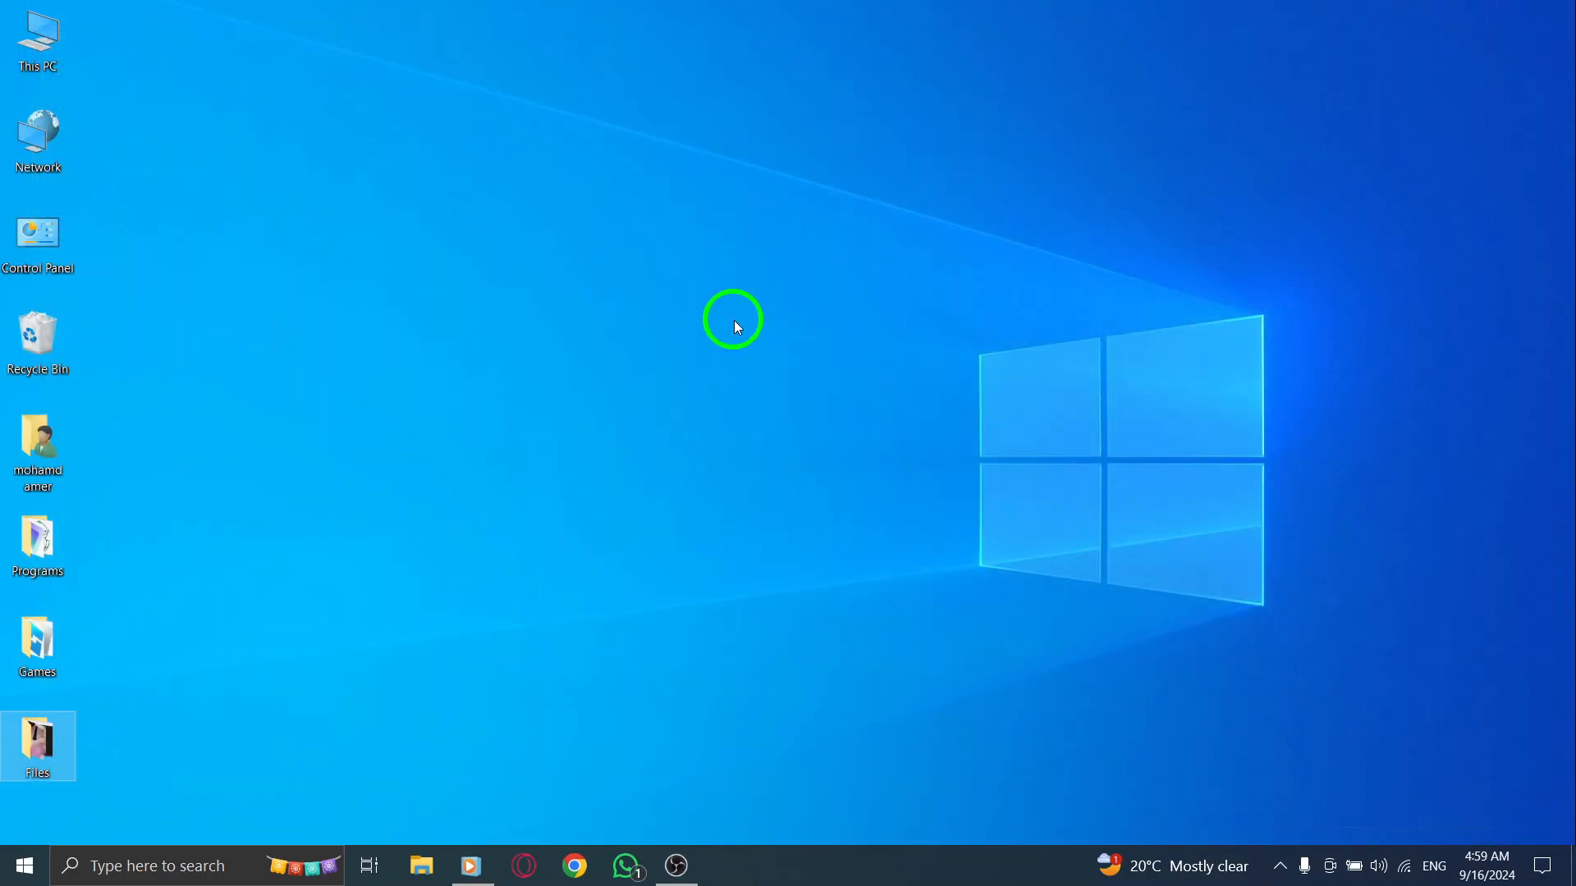